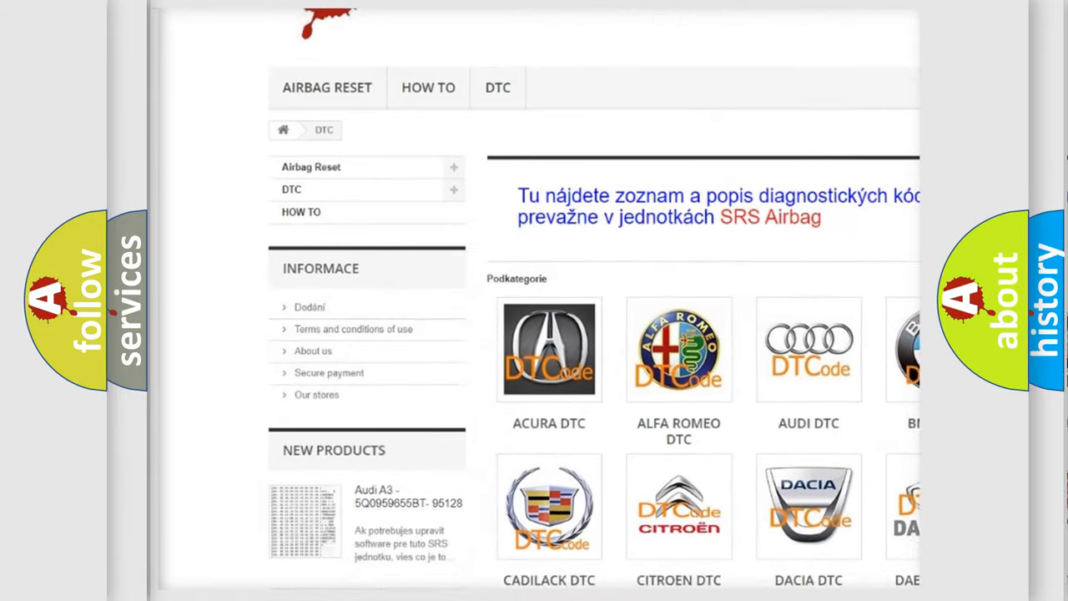
scroll(down, 3)
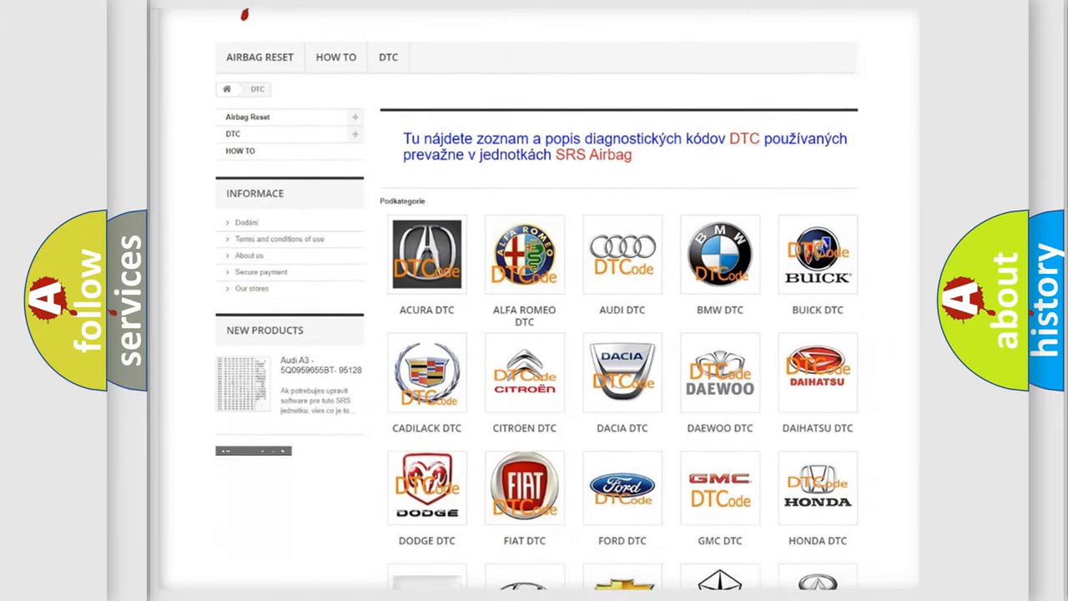
scroll(down, 3)
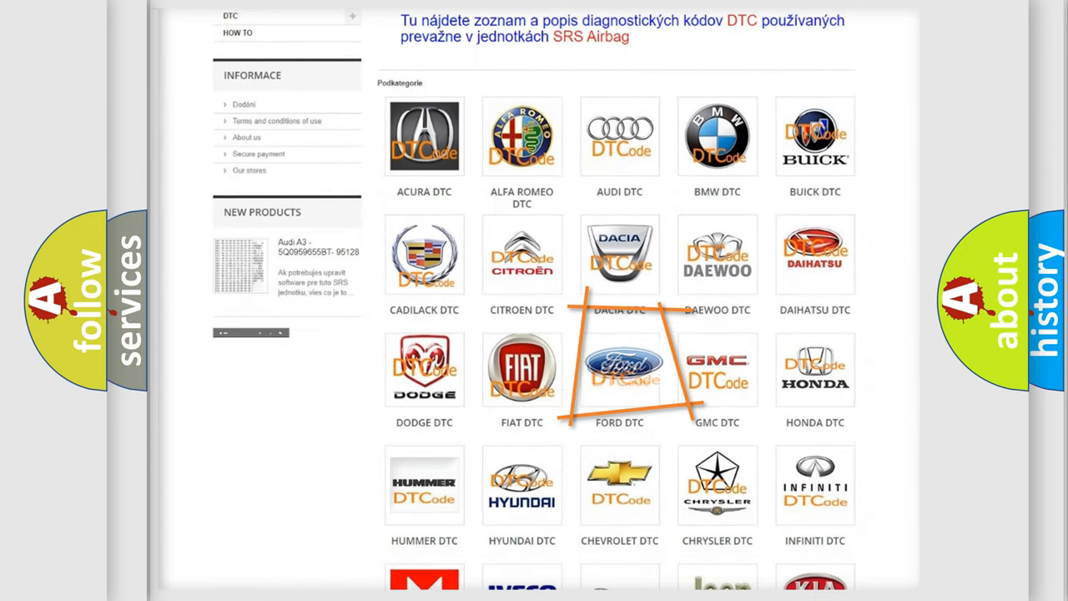